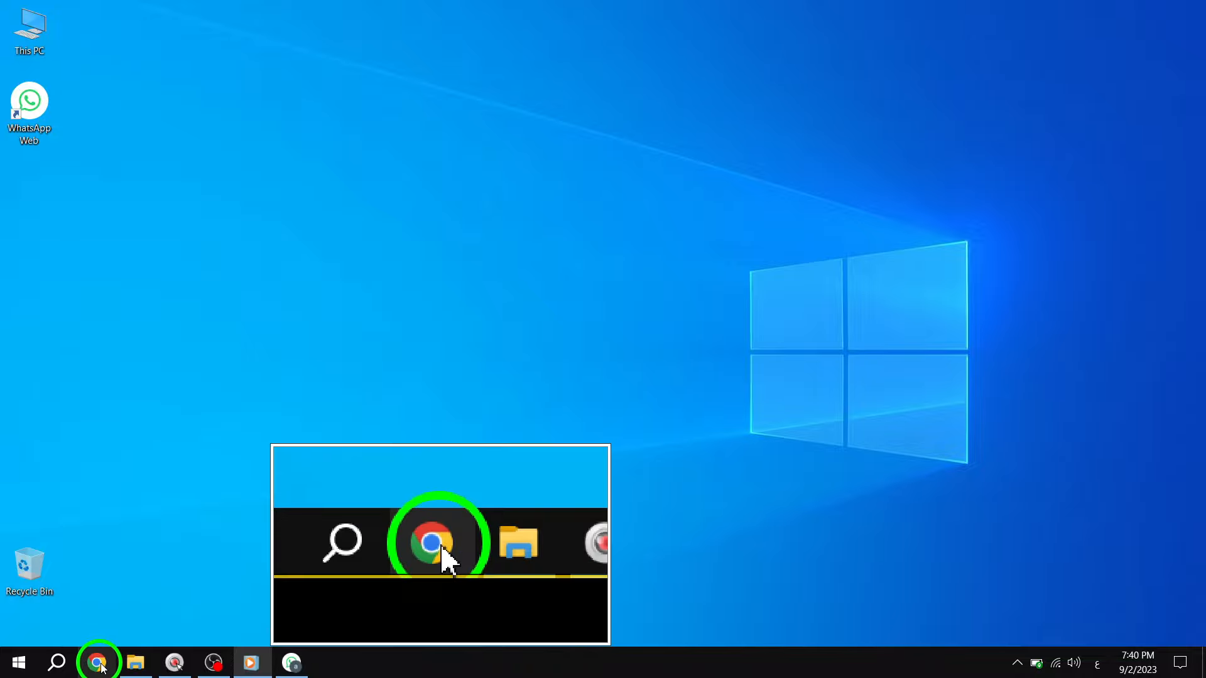
- Launch Chrome with the signed-in profile and open a new Incognito window from the menu
click(98, 662)
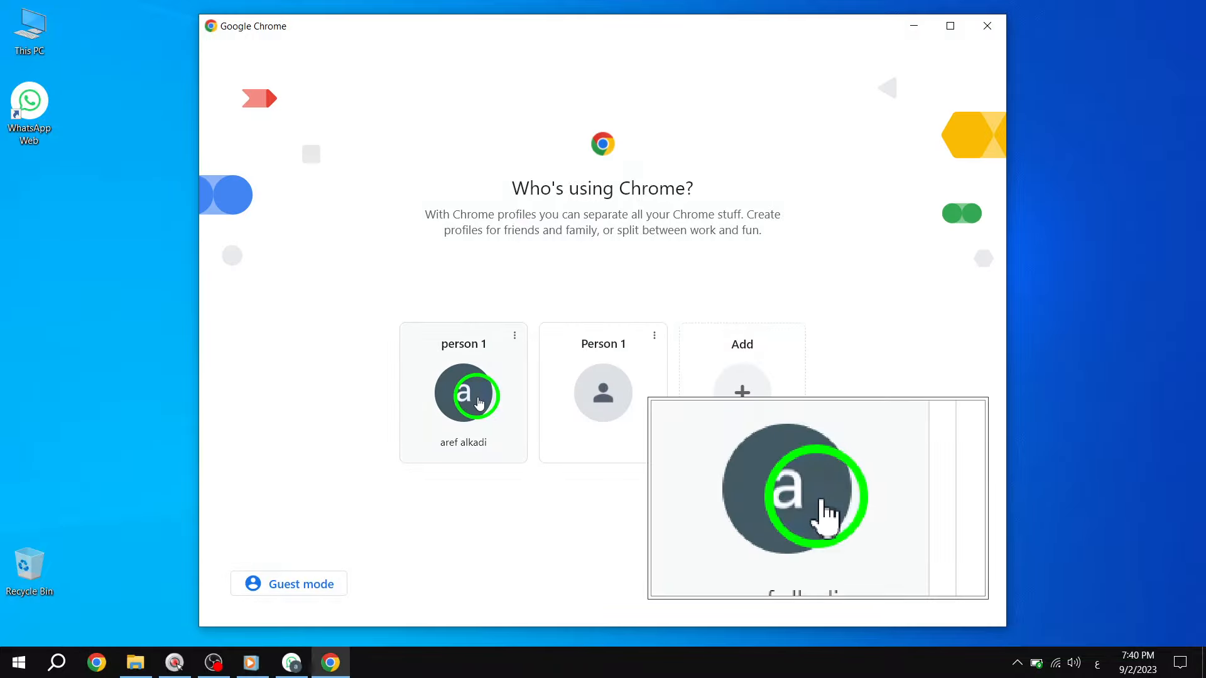
click(464, 394)
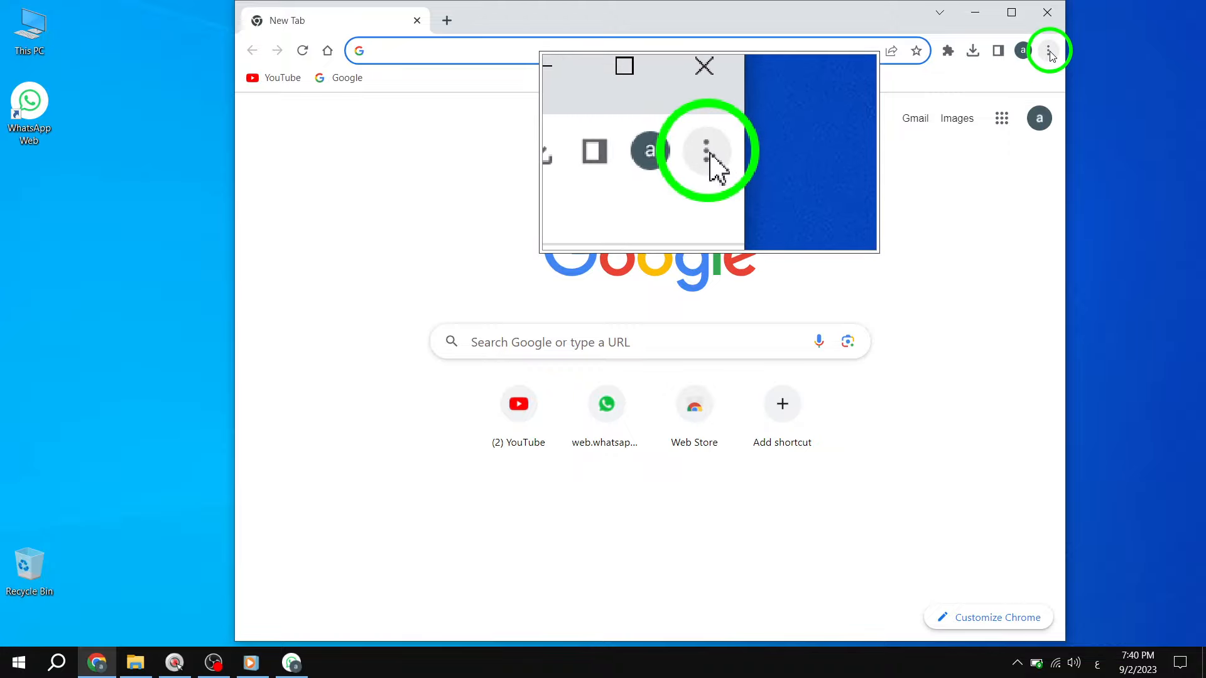
click(1047, 50)
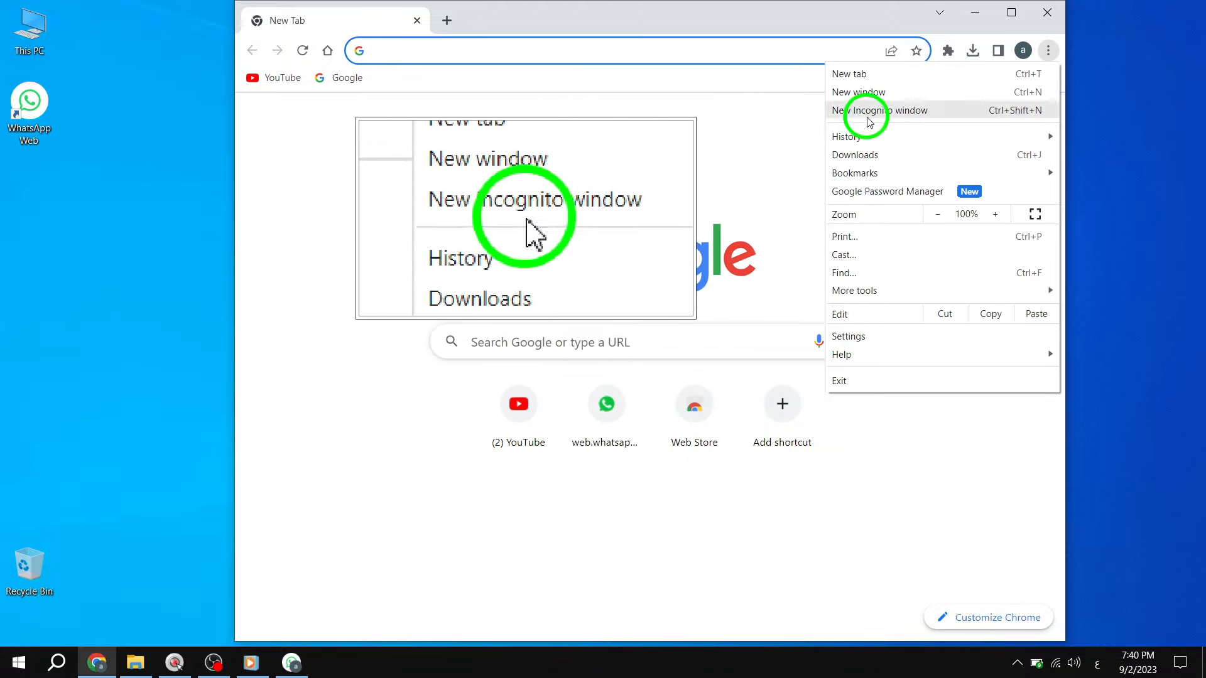
click(881, 110)
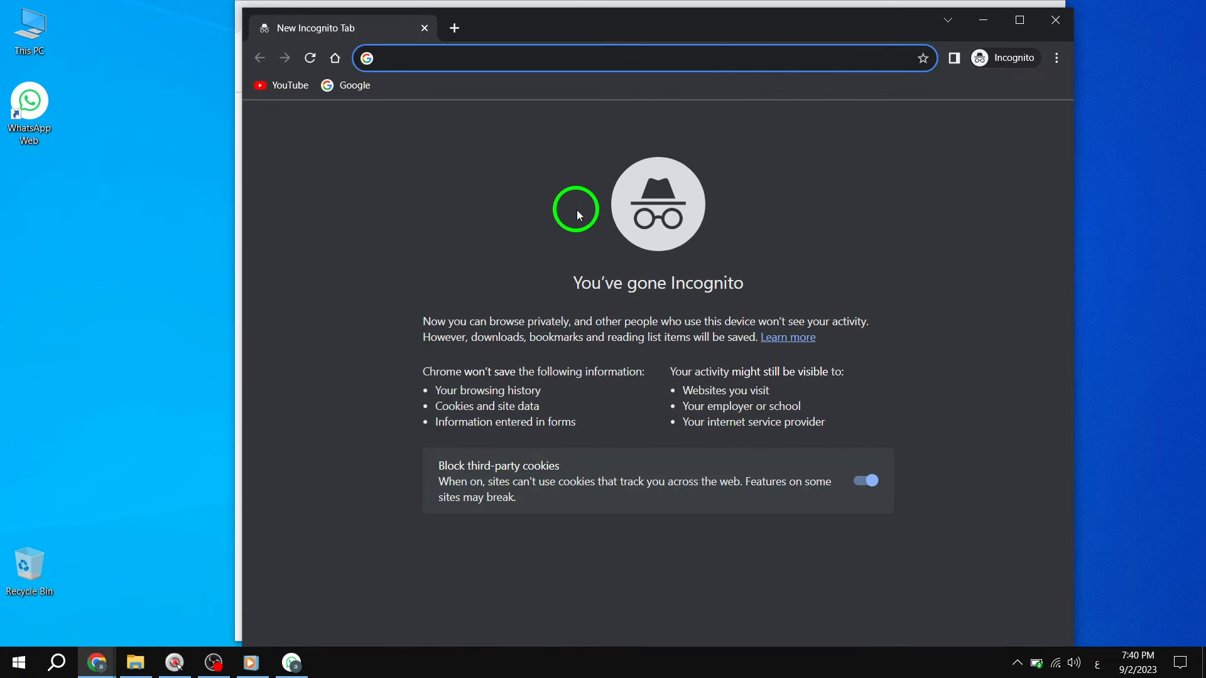
- From Privacy and security, clear all-time browsing history including cookies and other site data
click(1023, 43)
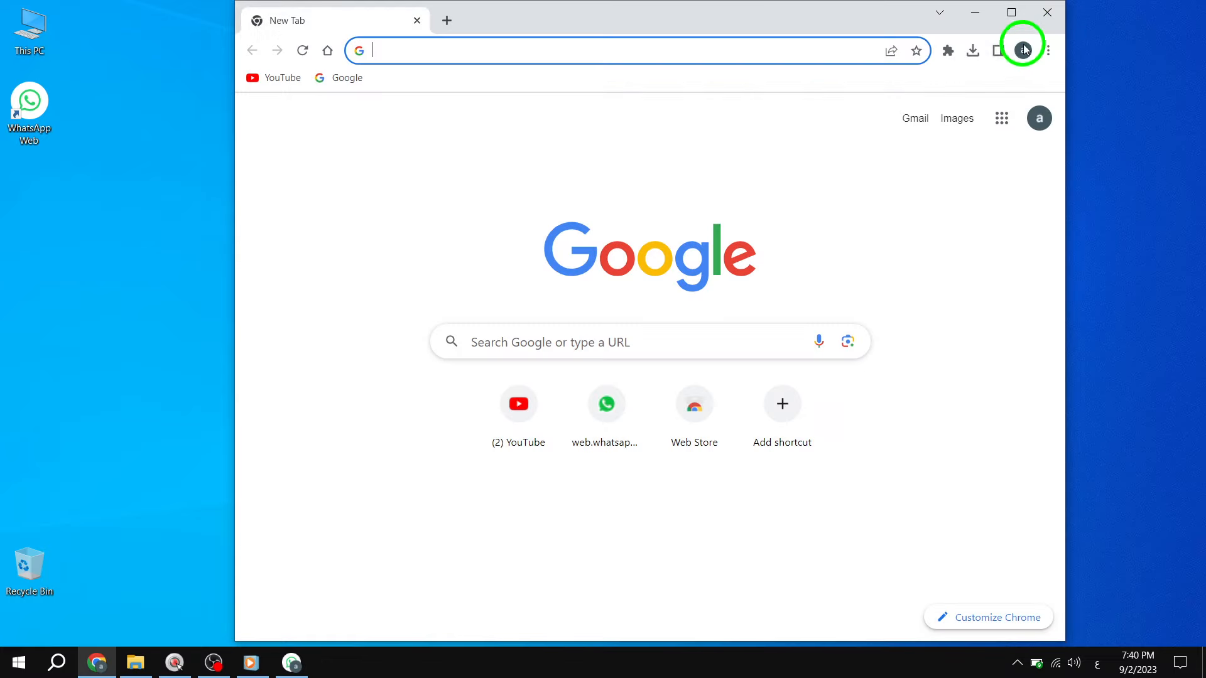
mouse_move(872, 185)
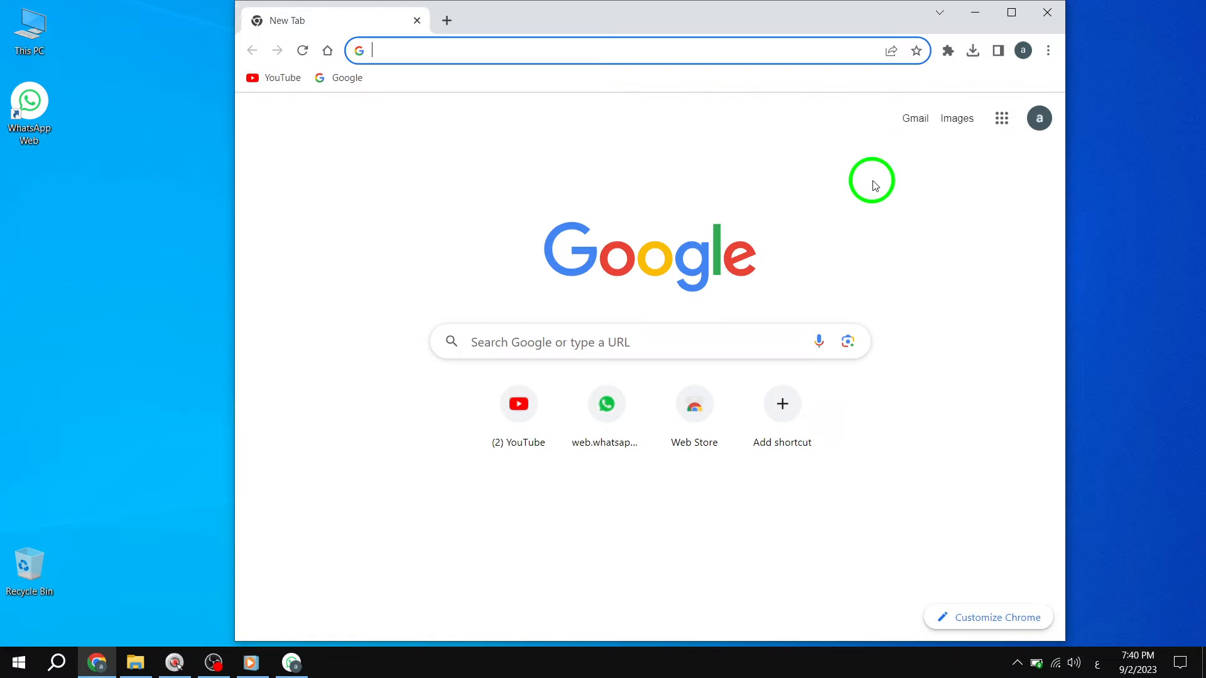
mouse_move(1048, 51)
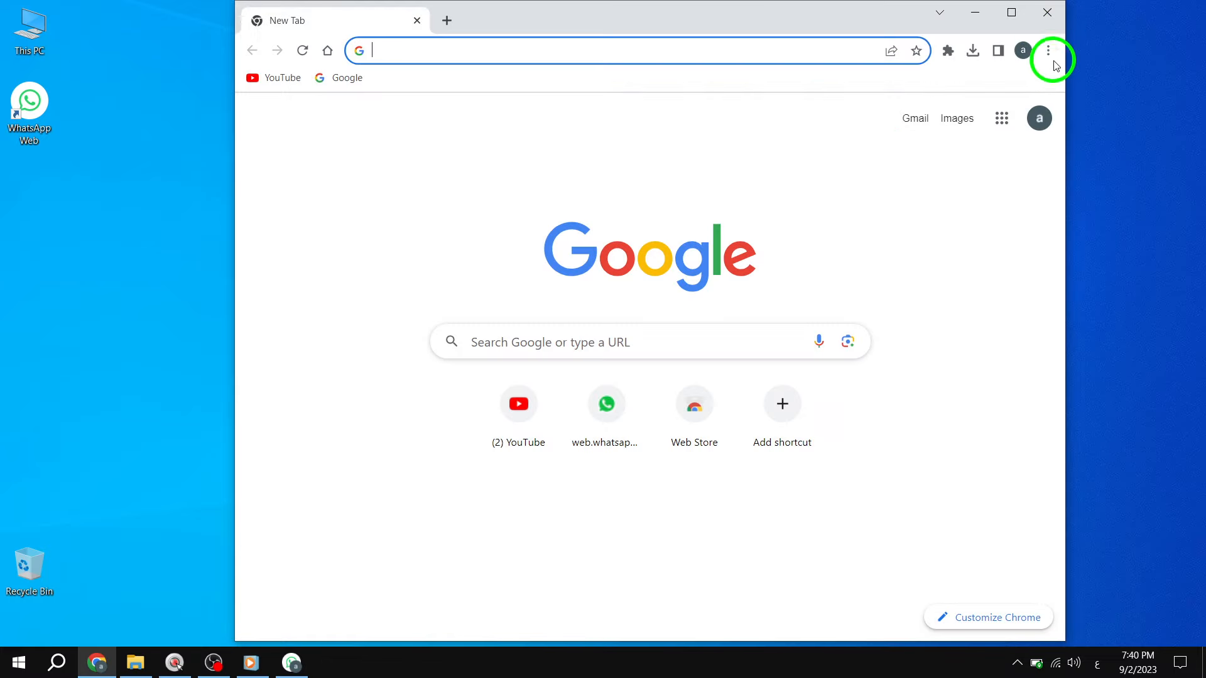
mouse_move(1048, 50)
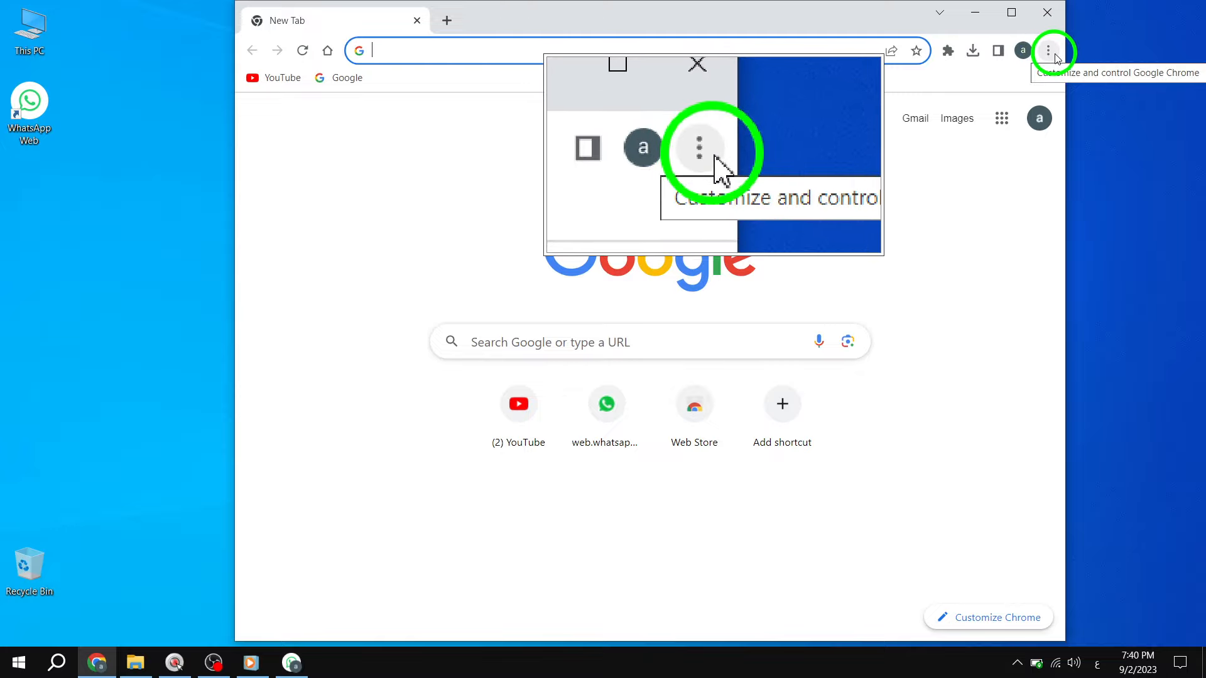
click(1048, 51)
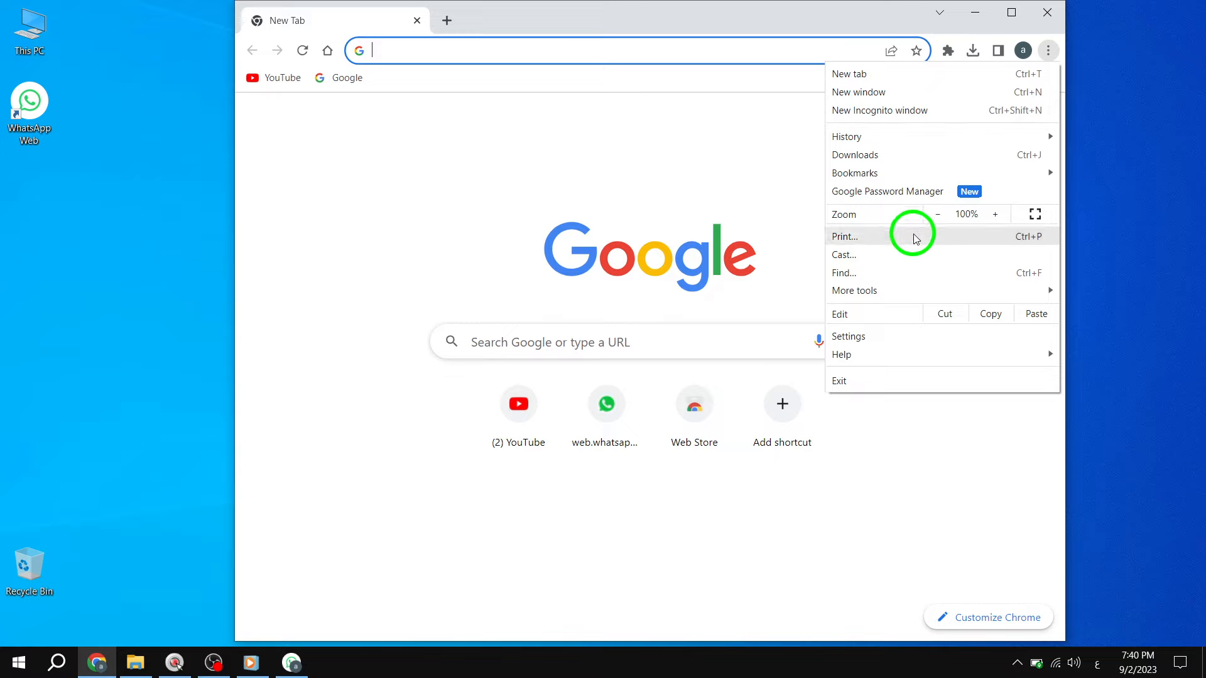
click(848, 337)
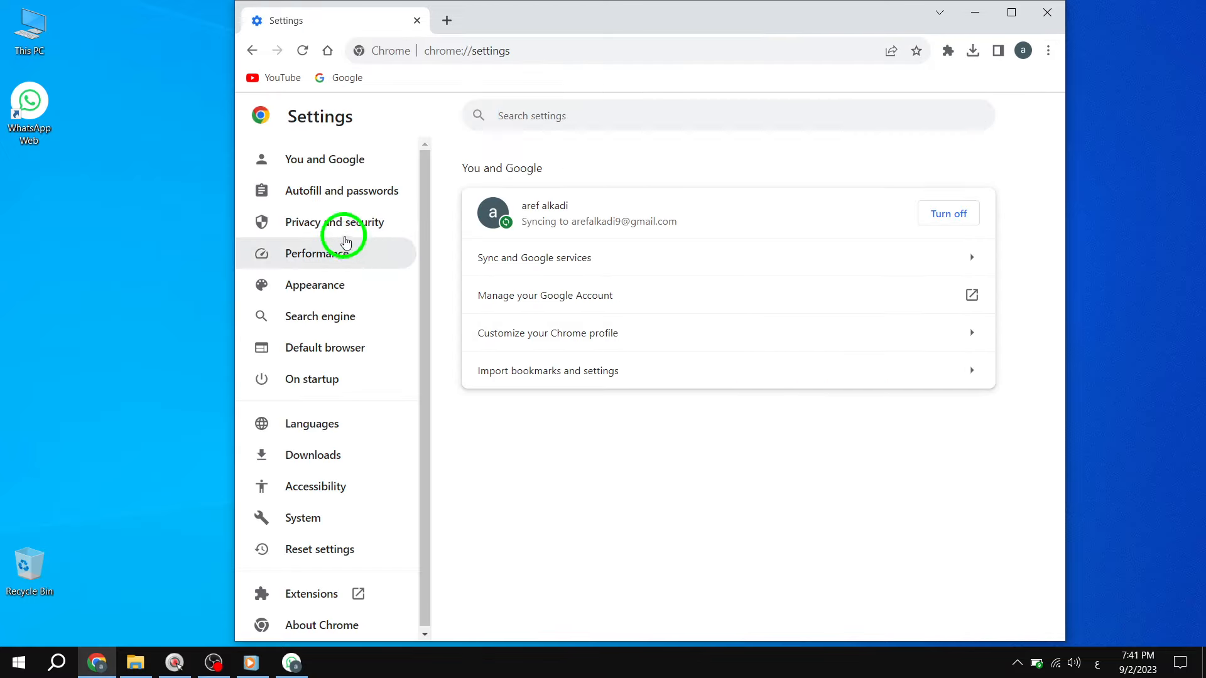
click(334, 221)
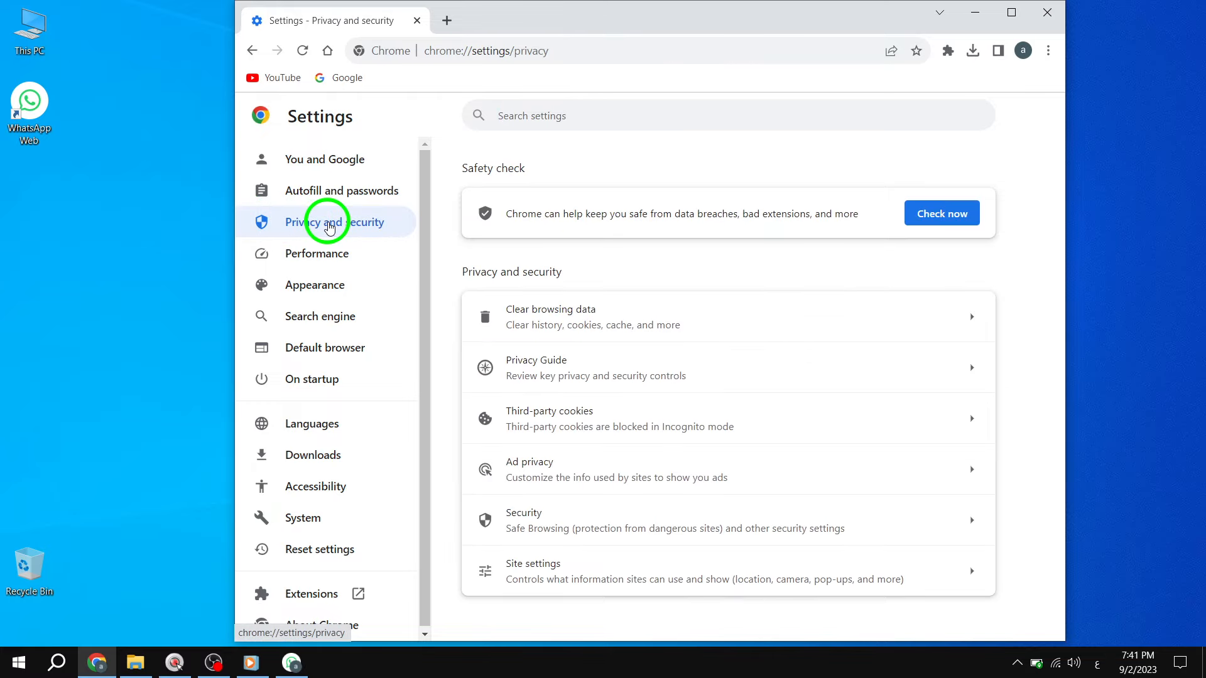
mouse_move(504, 317)
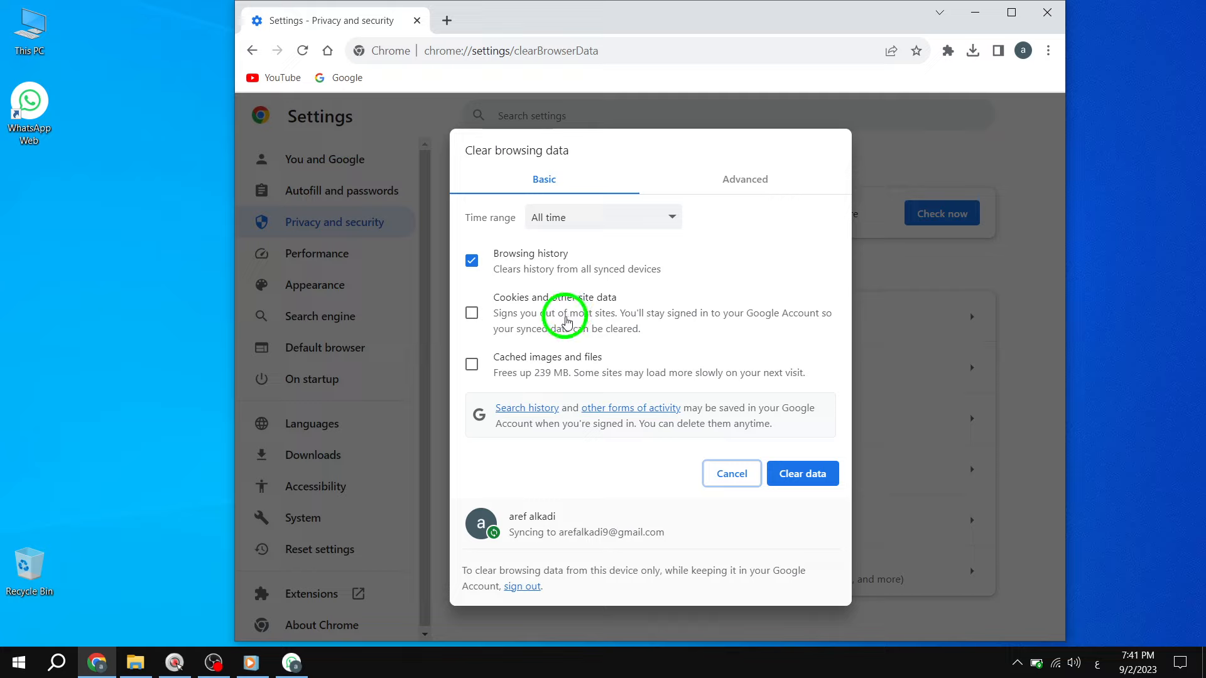
mouse_move(531, 364)
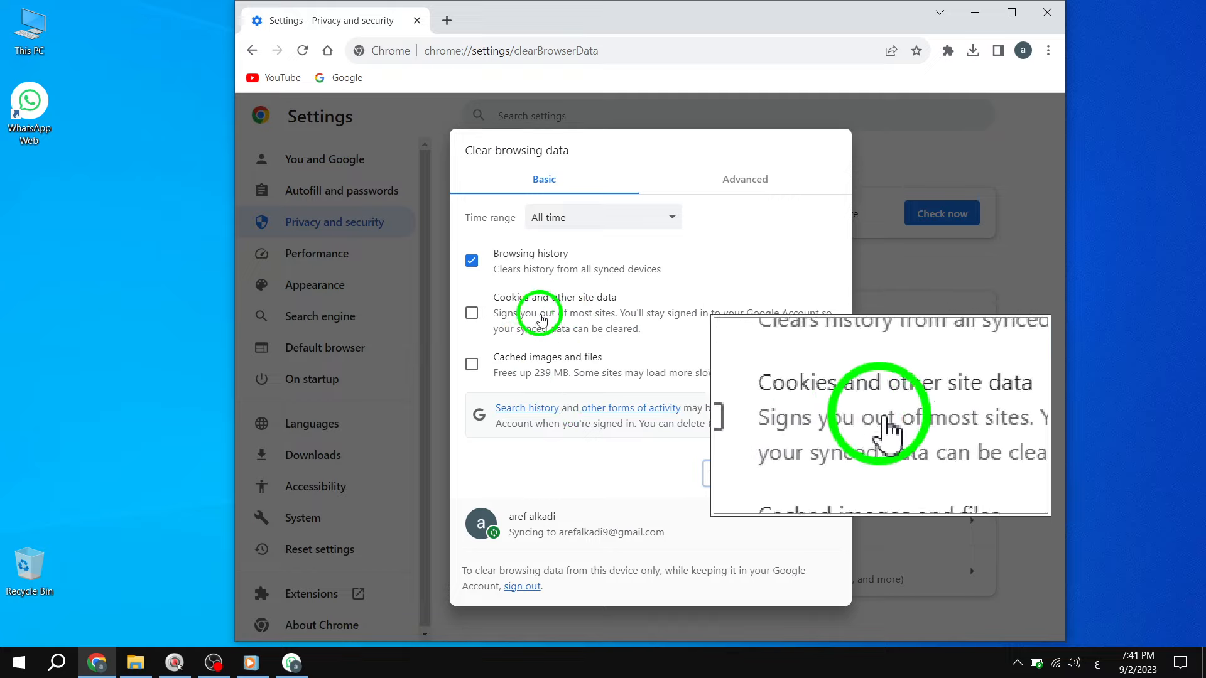
click(471, 313)
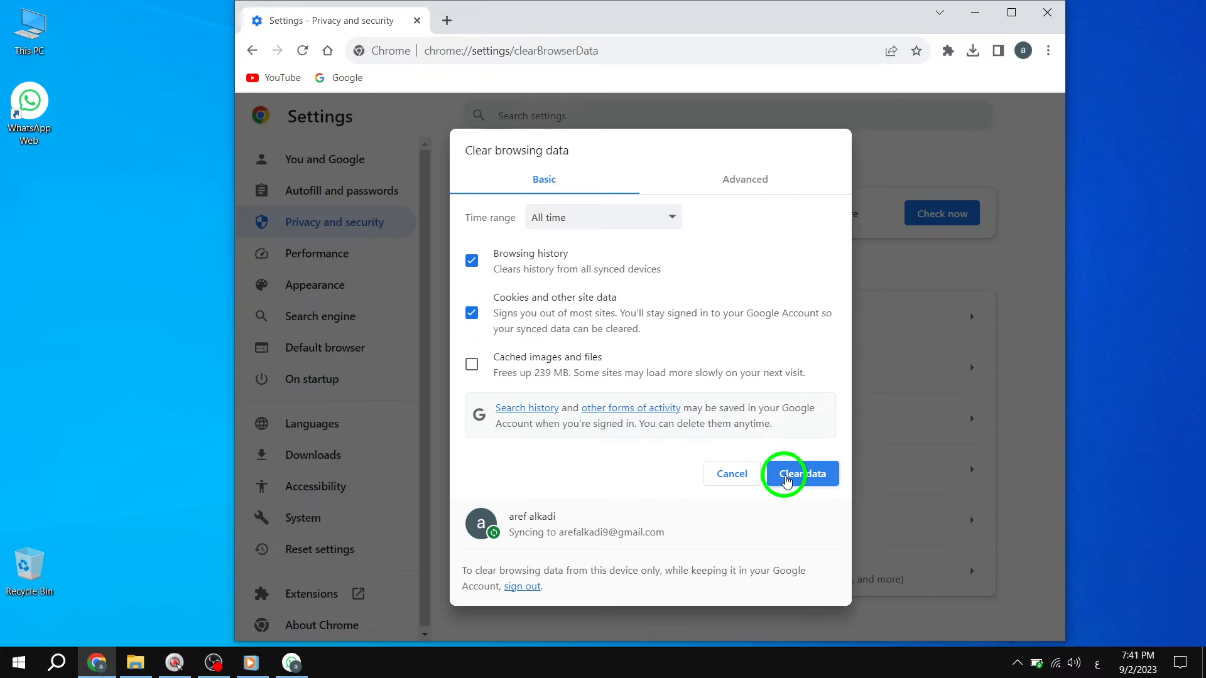
click(801, 474)
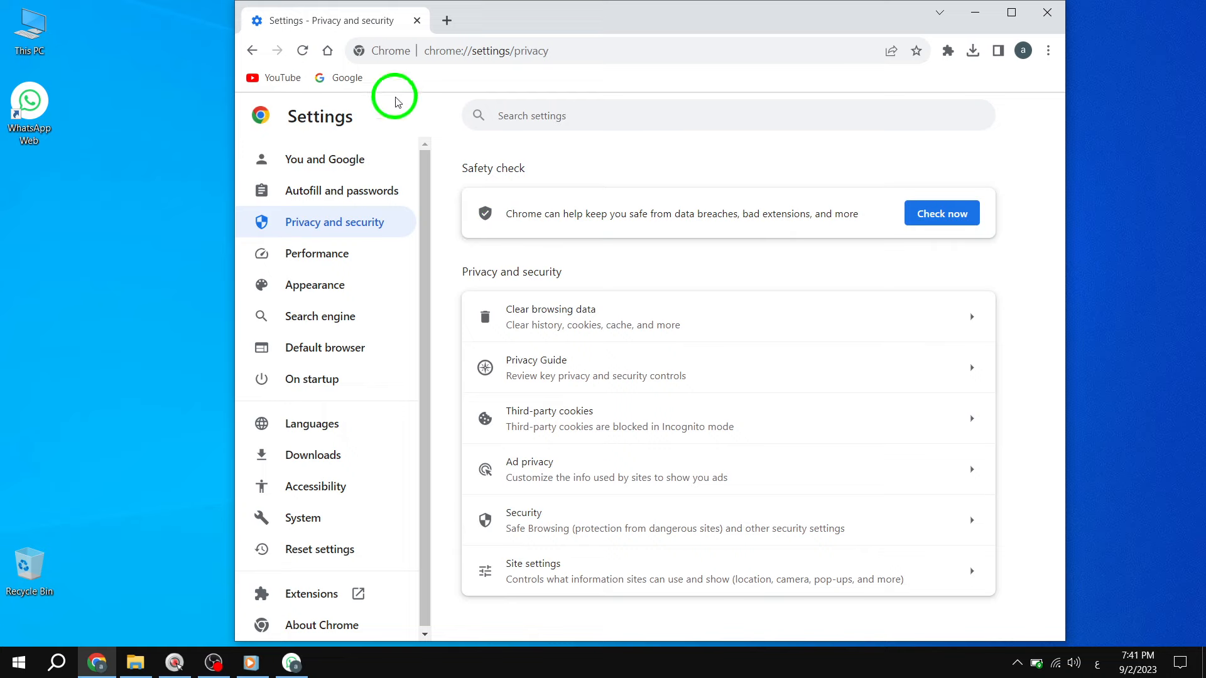
- Check About Google Chrome shows version 116.0.5845.141 up to date, then return Home
click(446, 20)
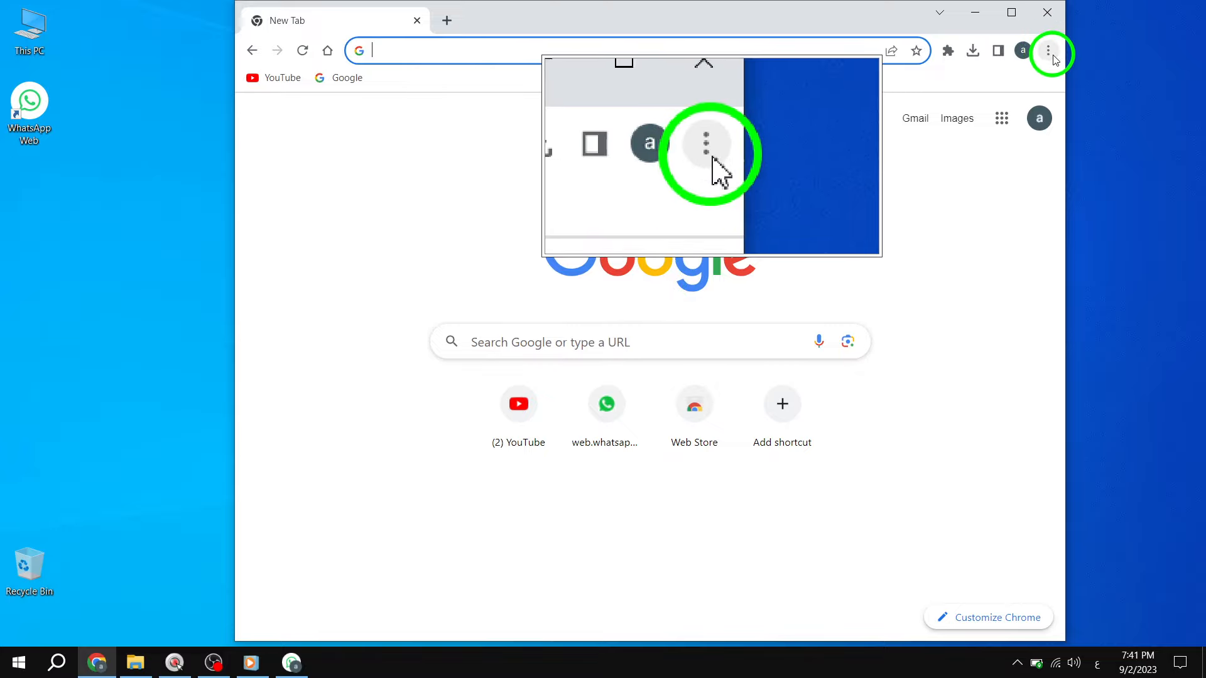
click(1052, 51)
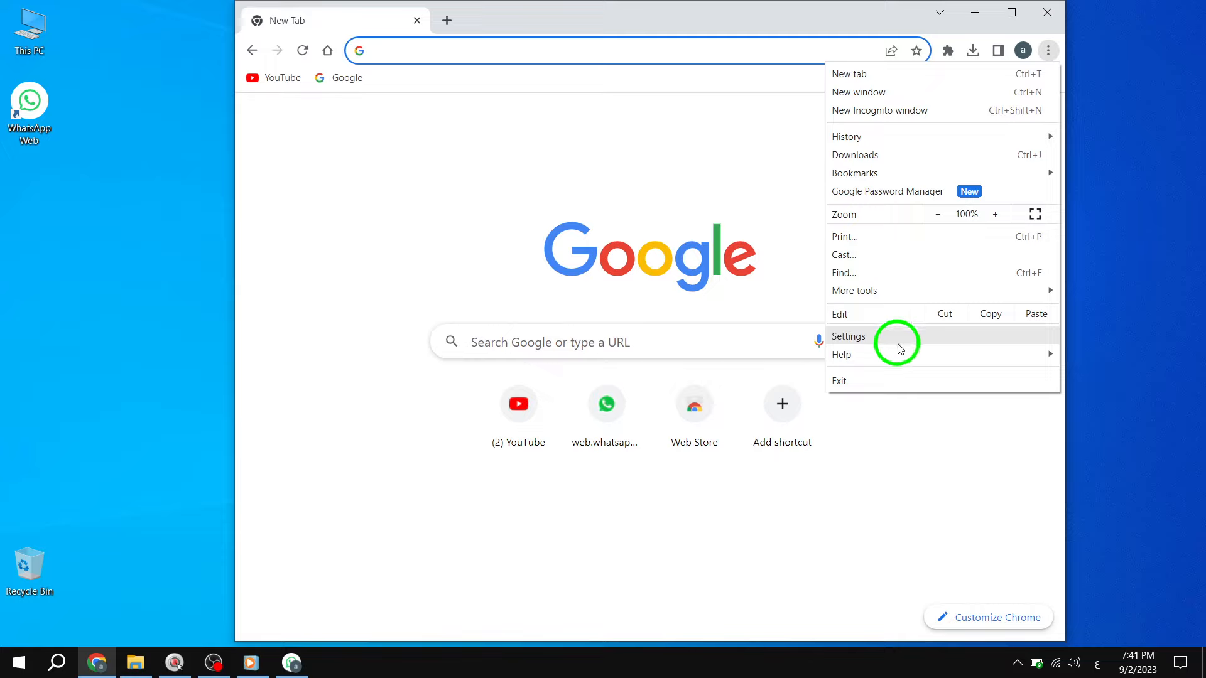
mouse_move(842, 354)
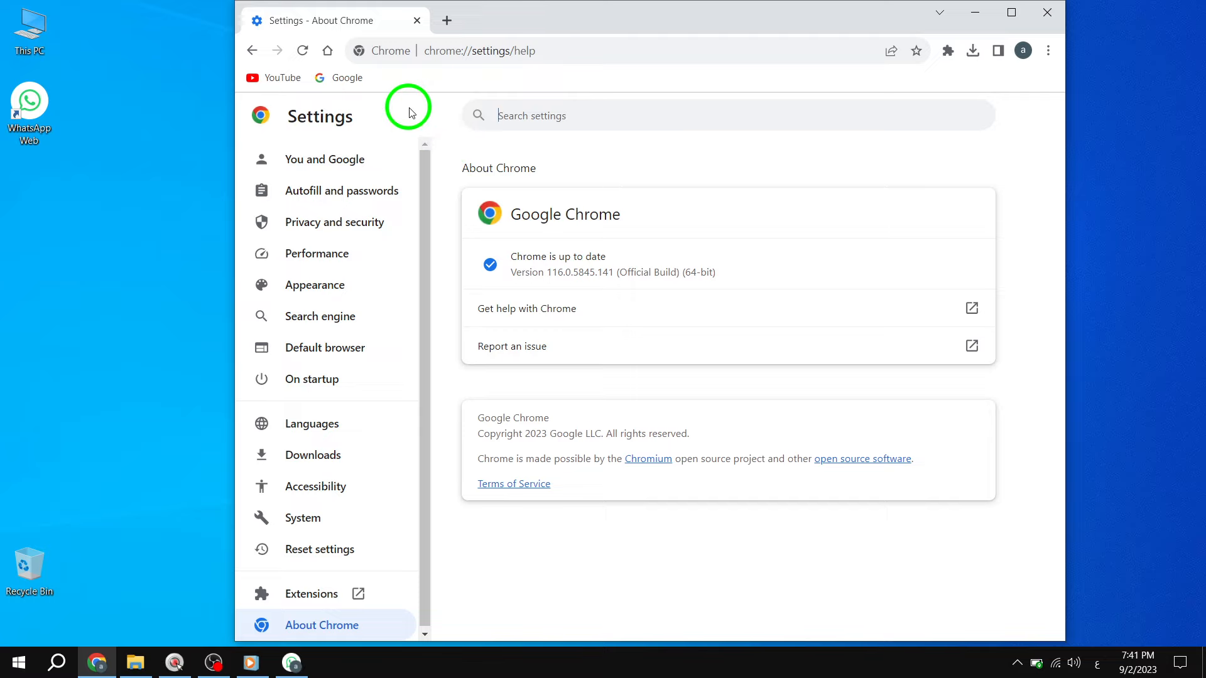
click(303, 50)
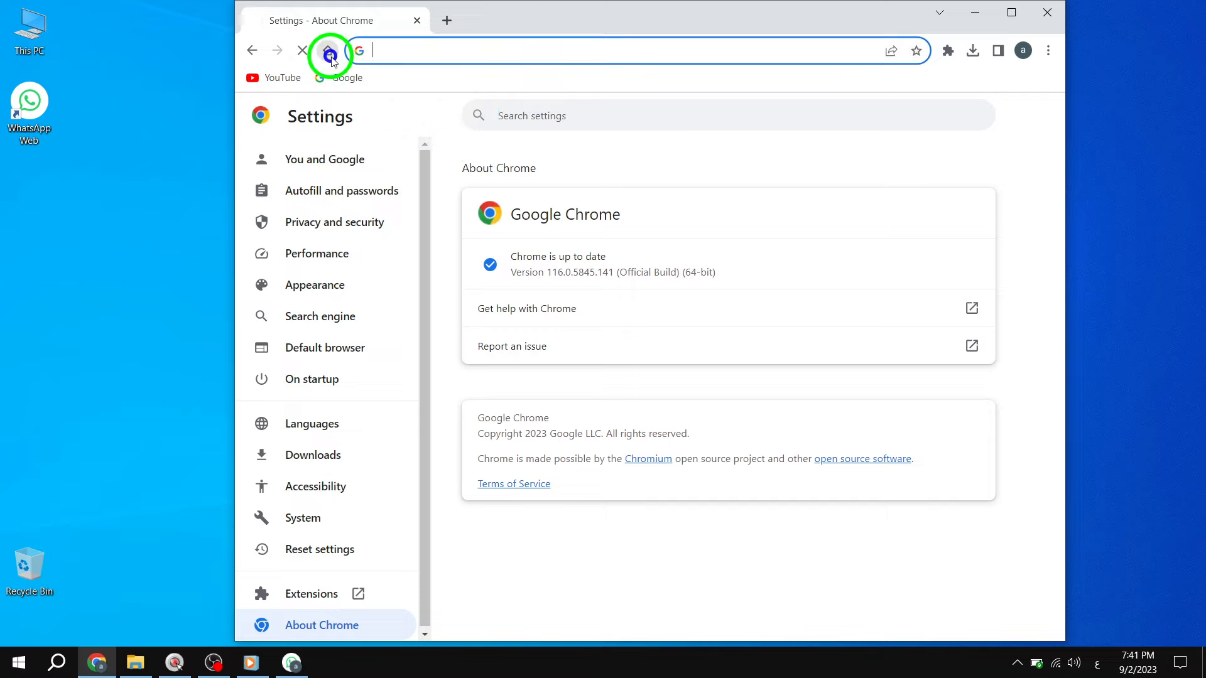
click(303, 50)
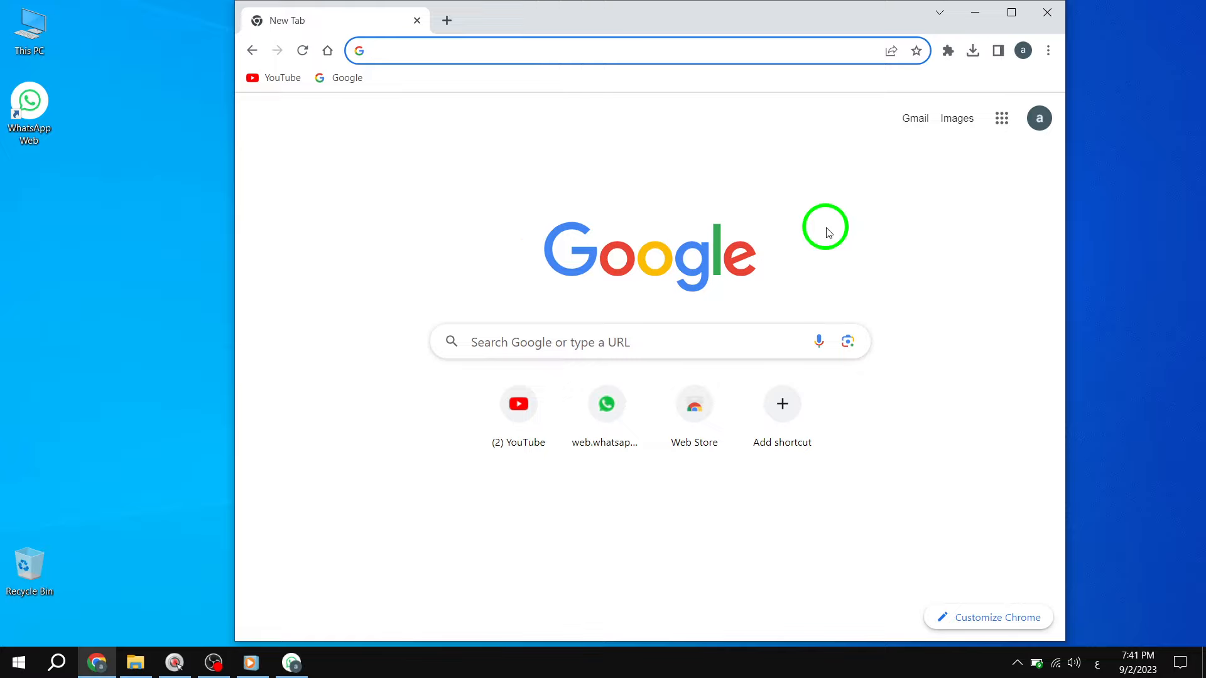
mouse_move(1044, 71)
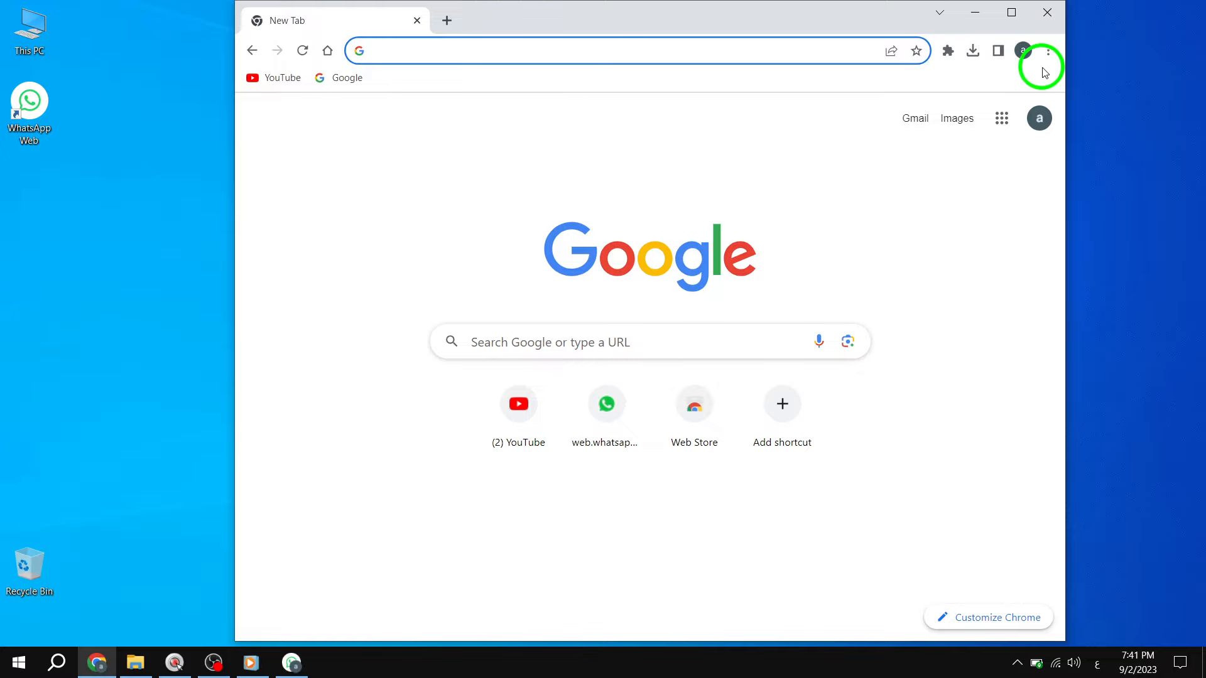
- Reset Chrome settings to original defaults via Reset settings, then return to the New Tab page
click(1049, 50)
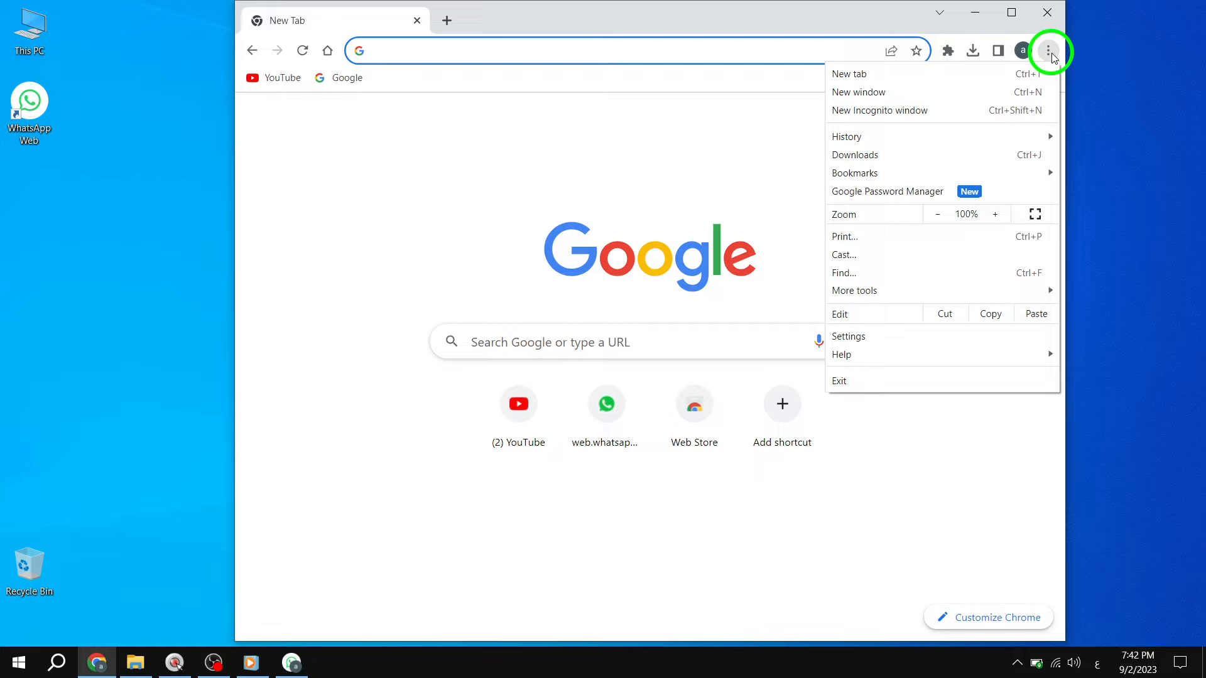
mouse_move(867, 320)
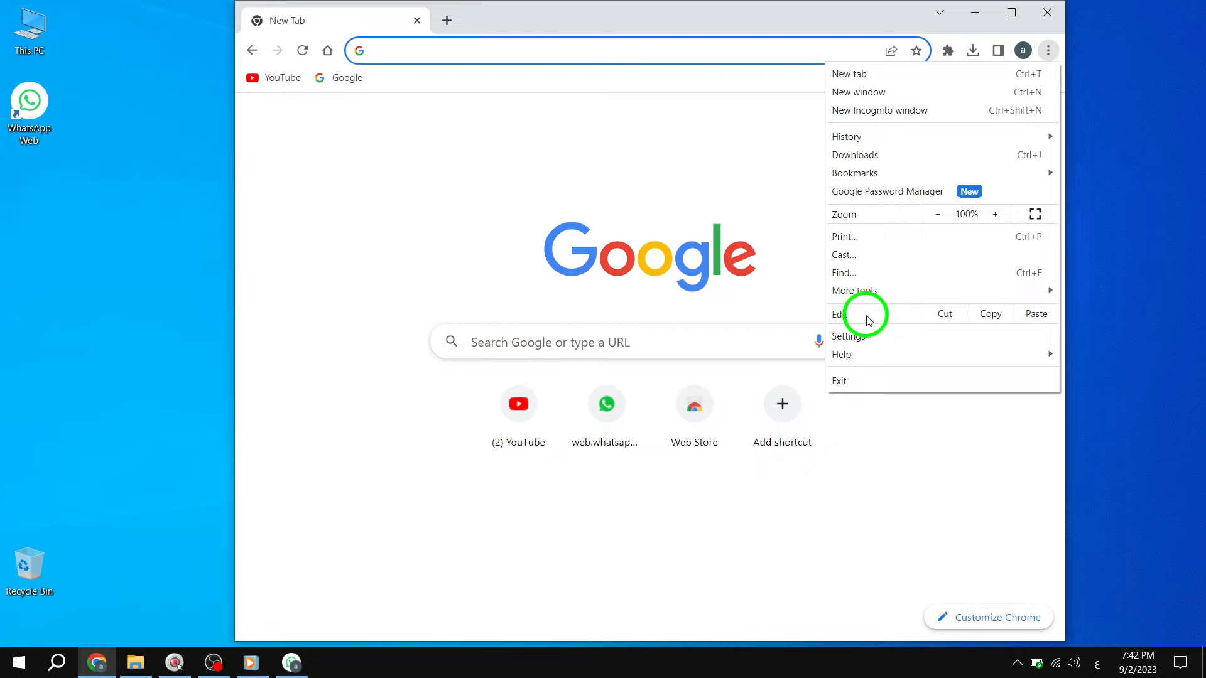
click(846, 336)
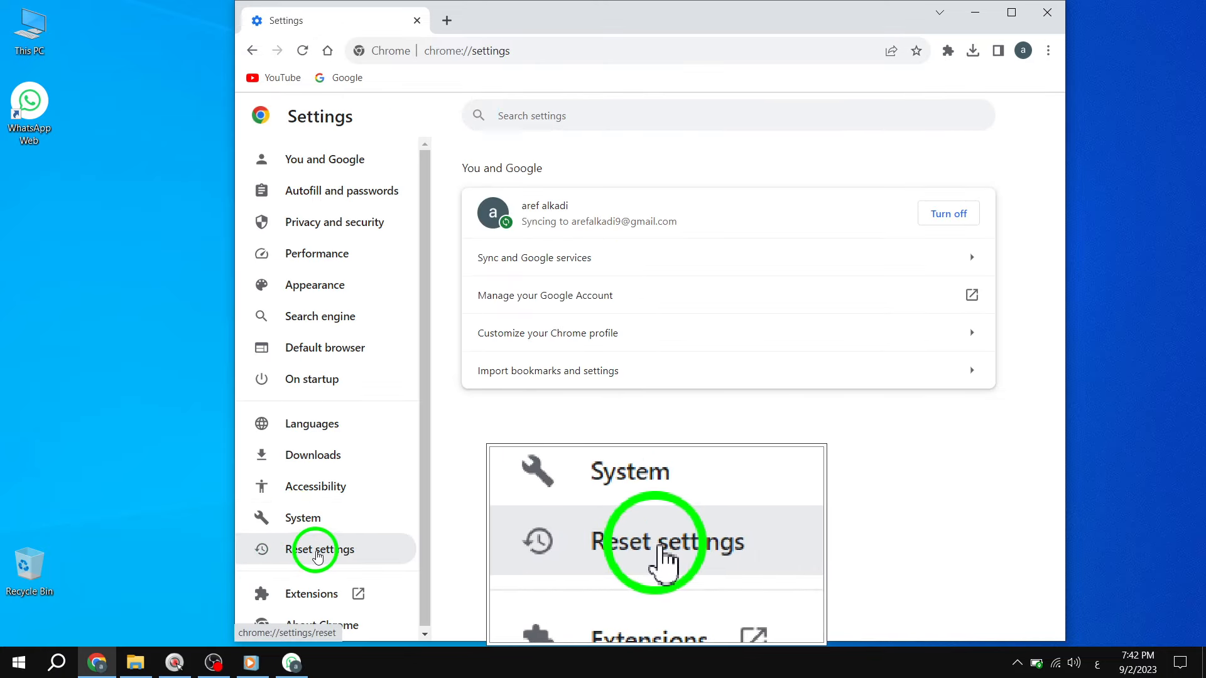
click(317, 549)
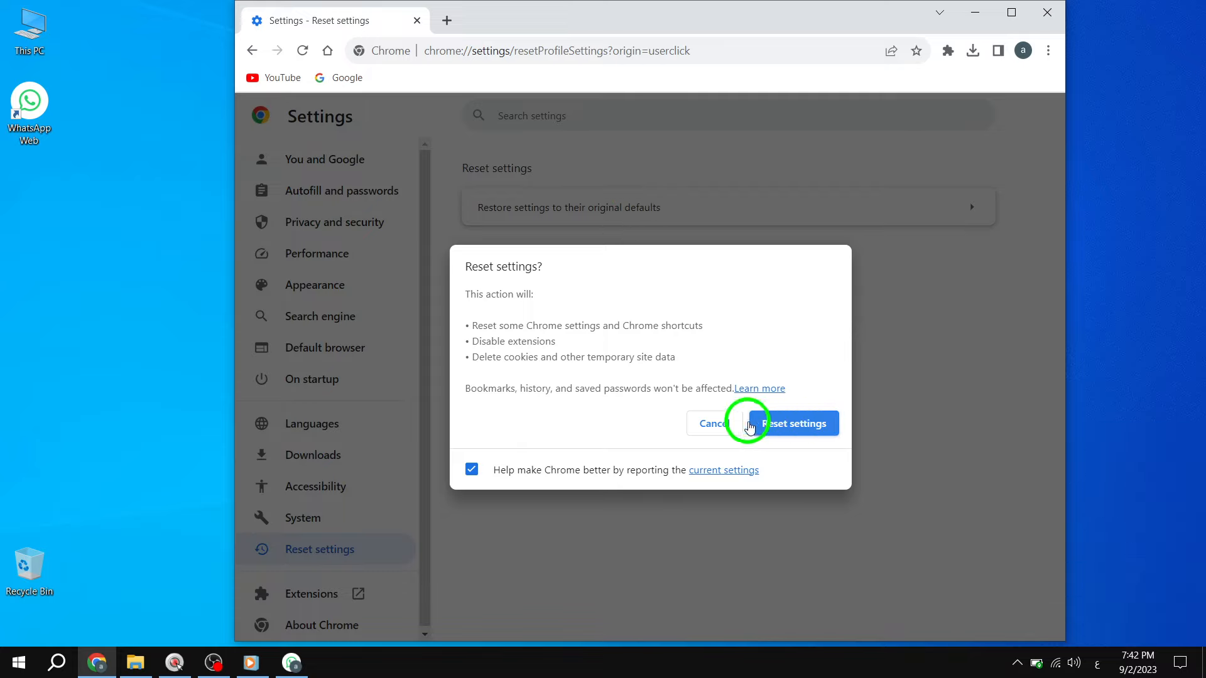
click(798, 424)
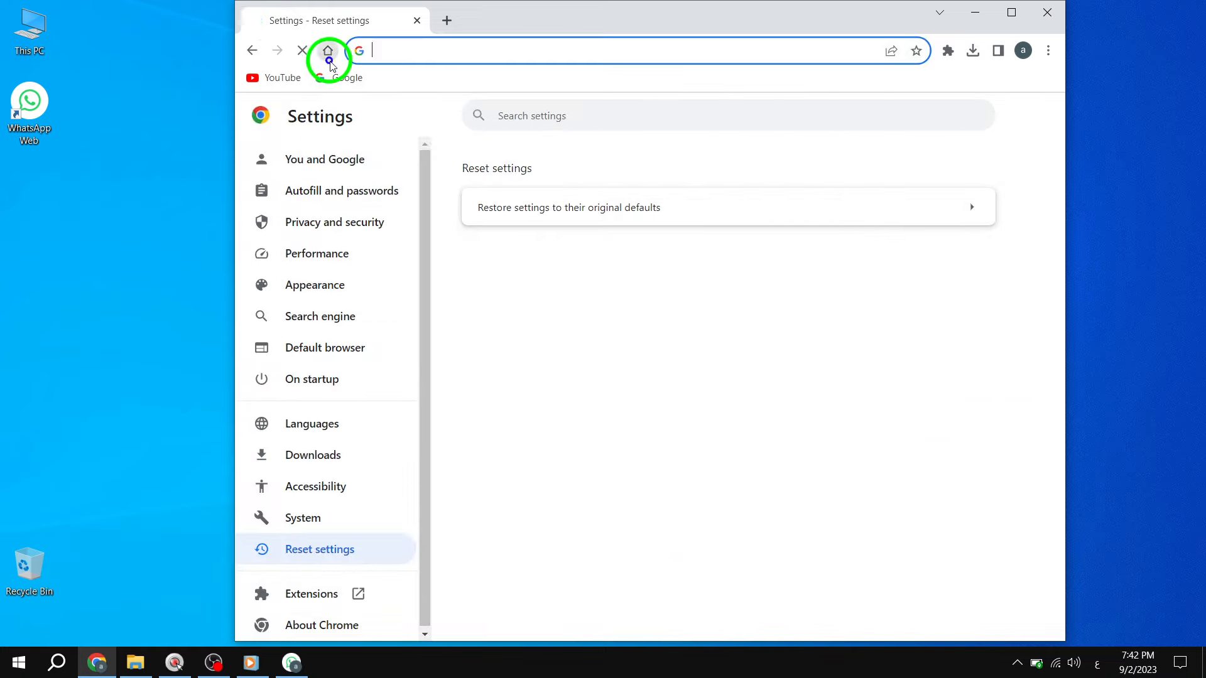
click(328, 50)
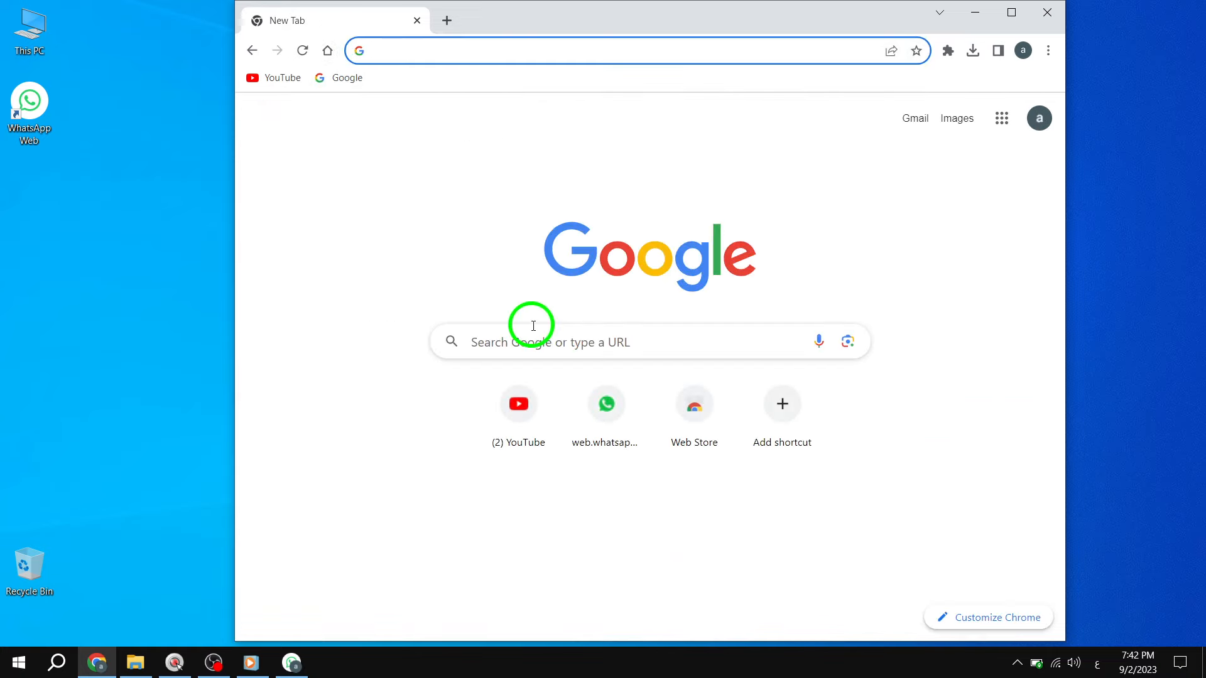
mouse_move(535, 330)
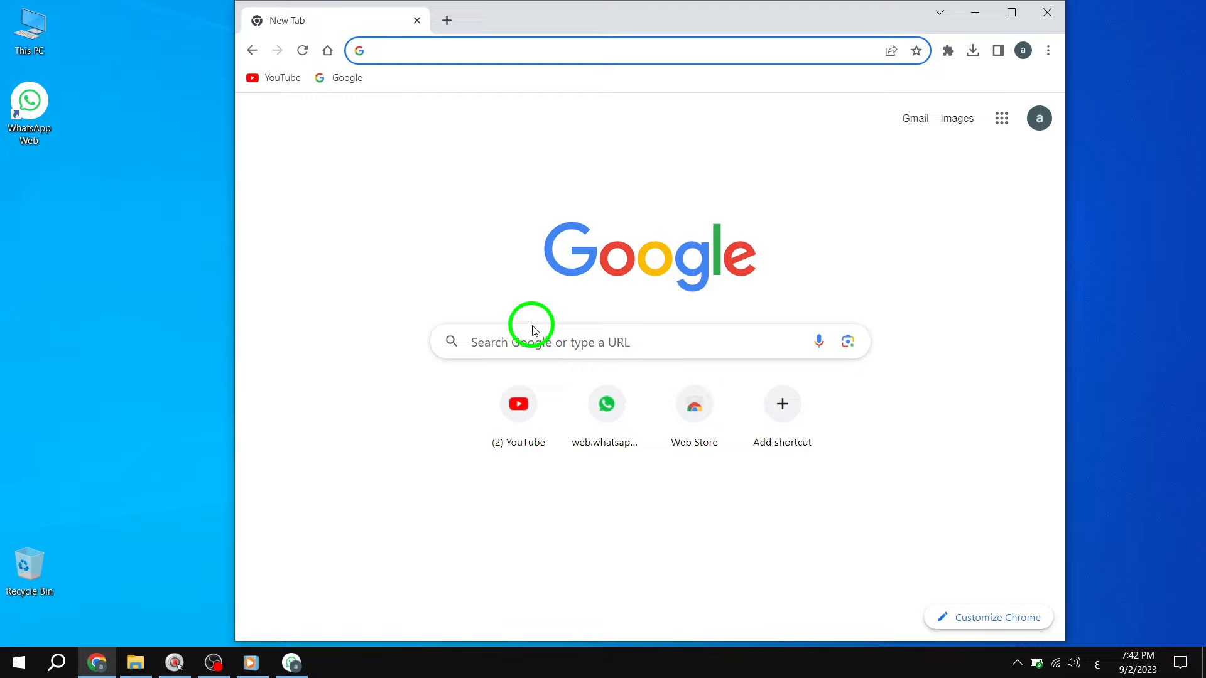